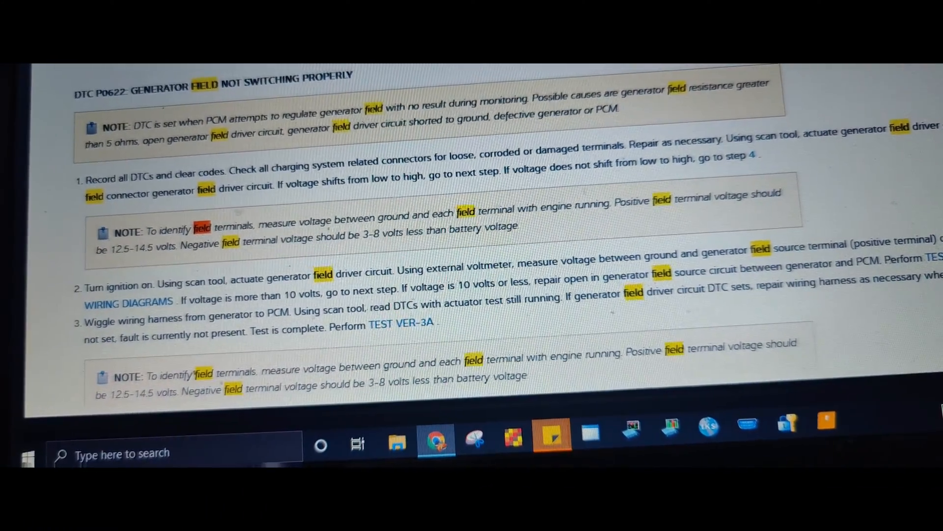
Scroll through DTC P0622 steps 4-7 and their resistance checks down to the P1492 section
{"action": "scroll", "scroll_direction": "down", "scroll_amount": 3}
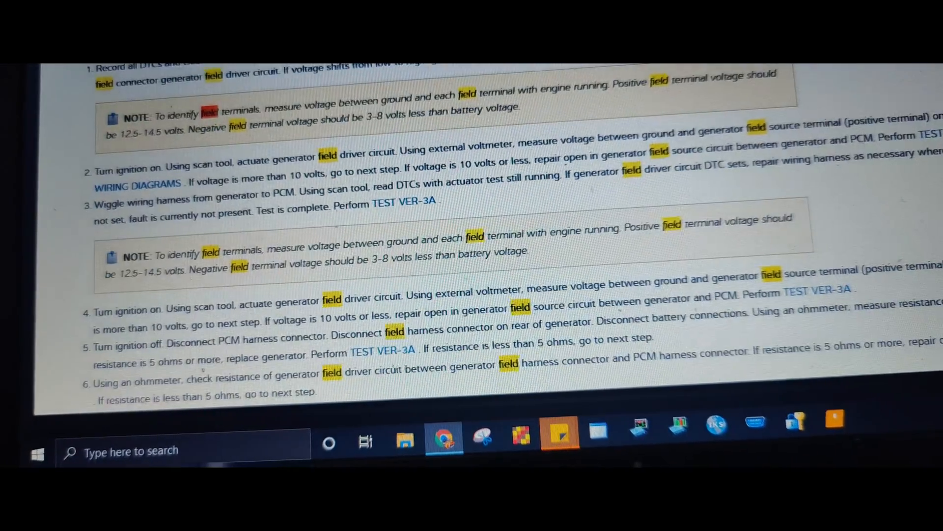
{"action": "scroll", "scroll_direction": "down", "scroll_amount": 3}
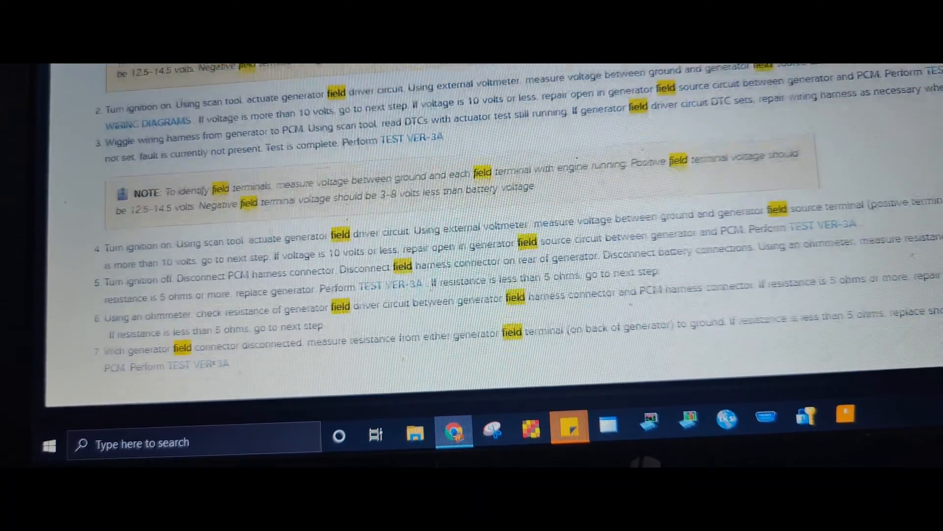
{"action": "scroll", "scroll_direction": "down", "scroll_amount": 3}
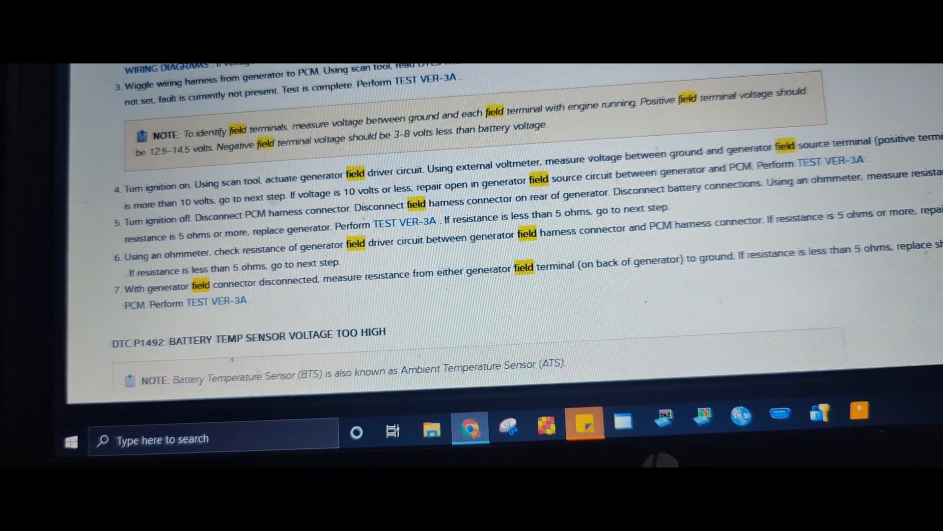
{"action": "scroll", "scroll_direction": "down", "scroll_amount": 3}
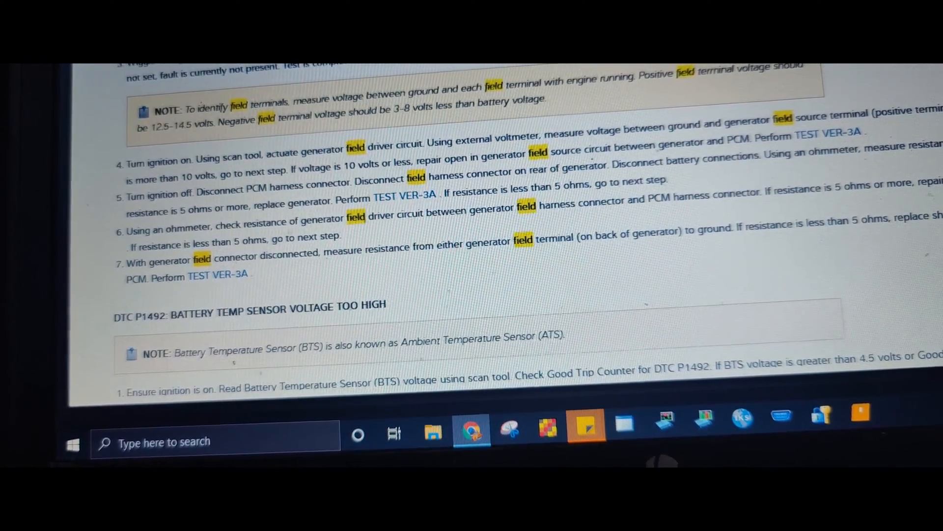
{"action": "scroll", "scroll_direction": "down", "scroll_amount": 3}
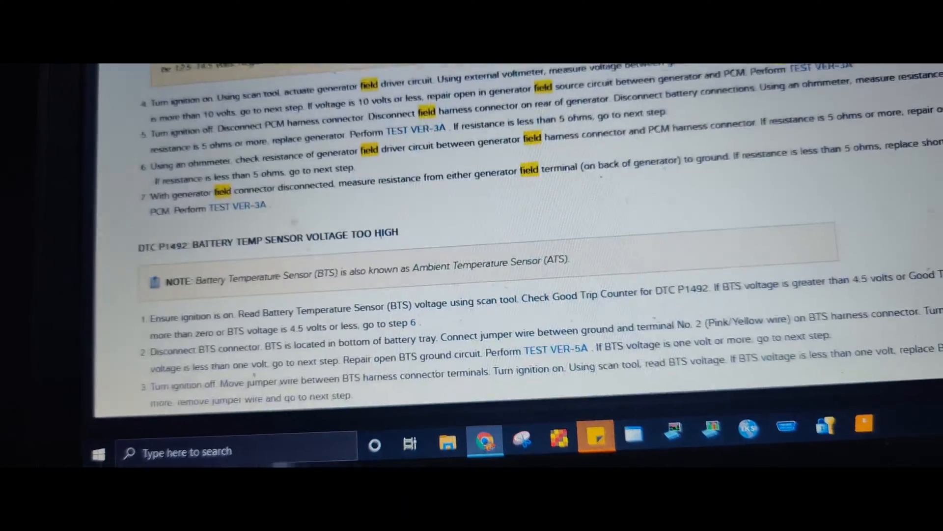
{"action": "scroll", "scroll_direction": "up", "scroll_amount": 3}
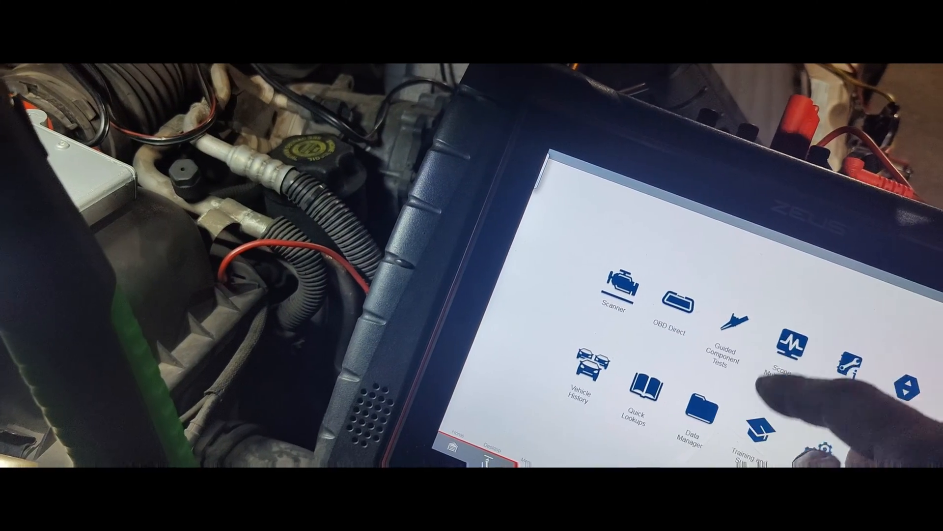
Launch Scope Multimeter from the ZEUS home screen to show four live channel traces
{"action": "left_click", "coordinate": [789, 351]}
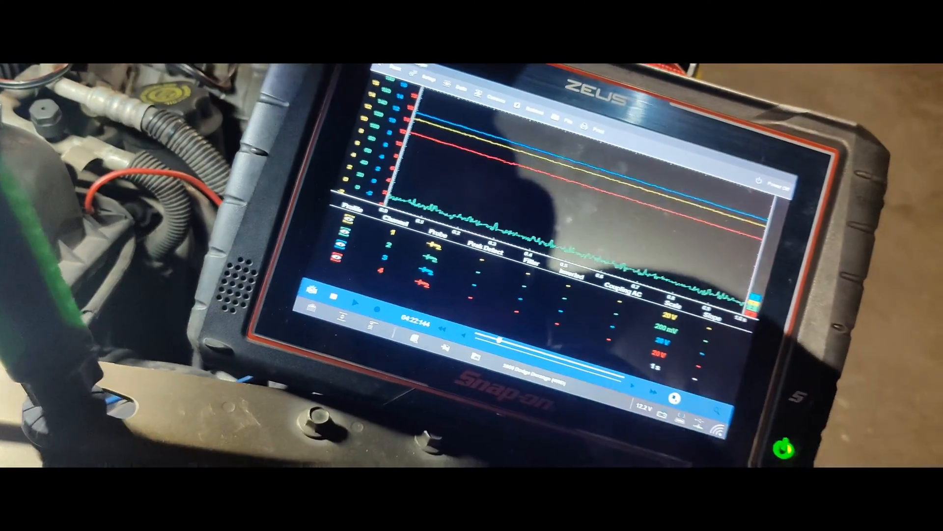